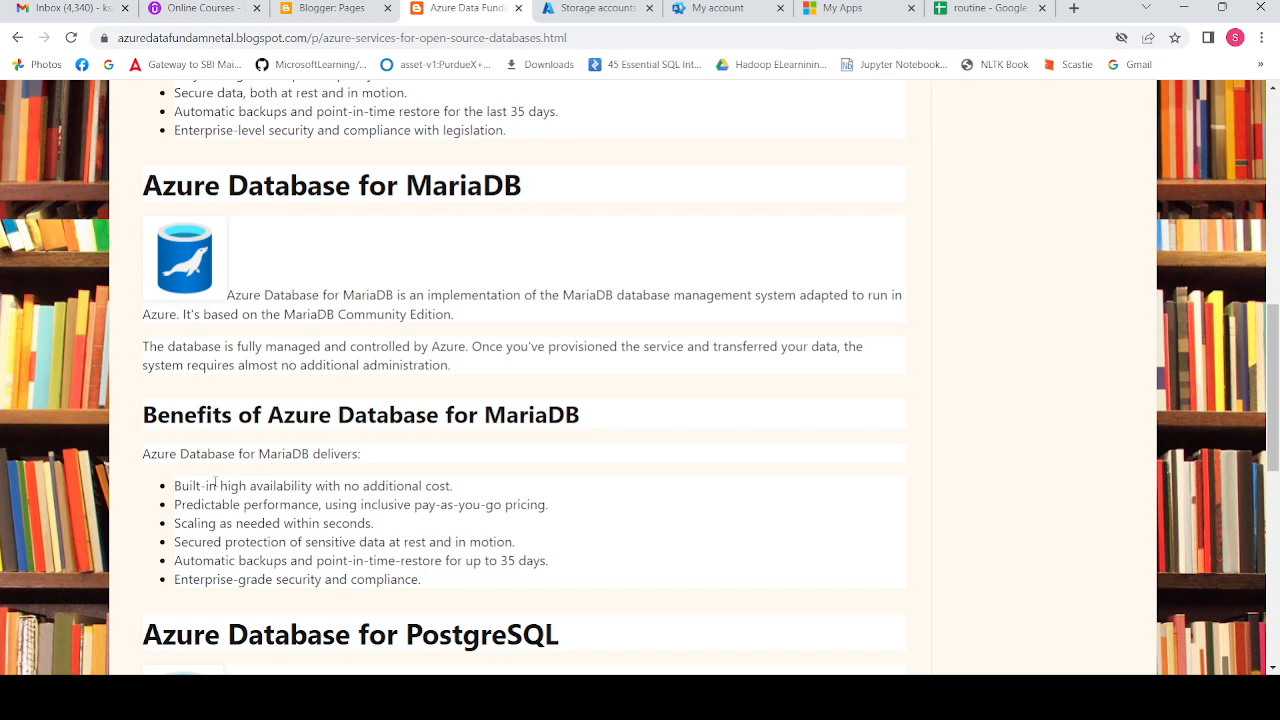
scroll("down", 3)
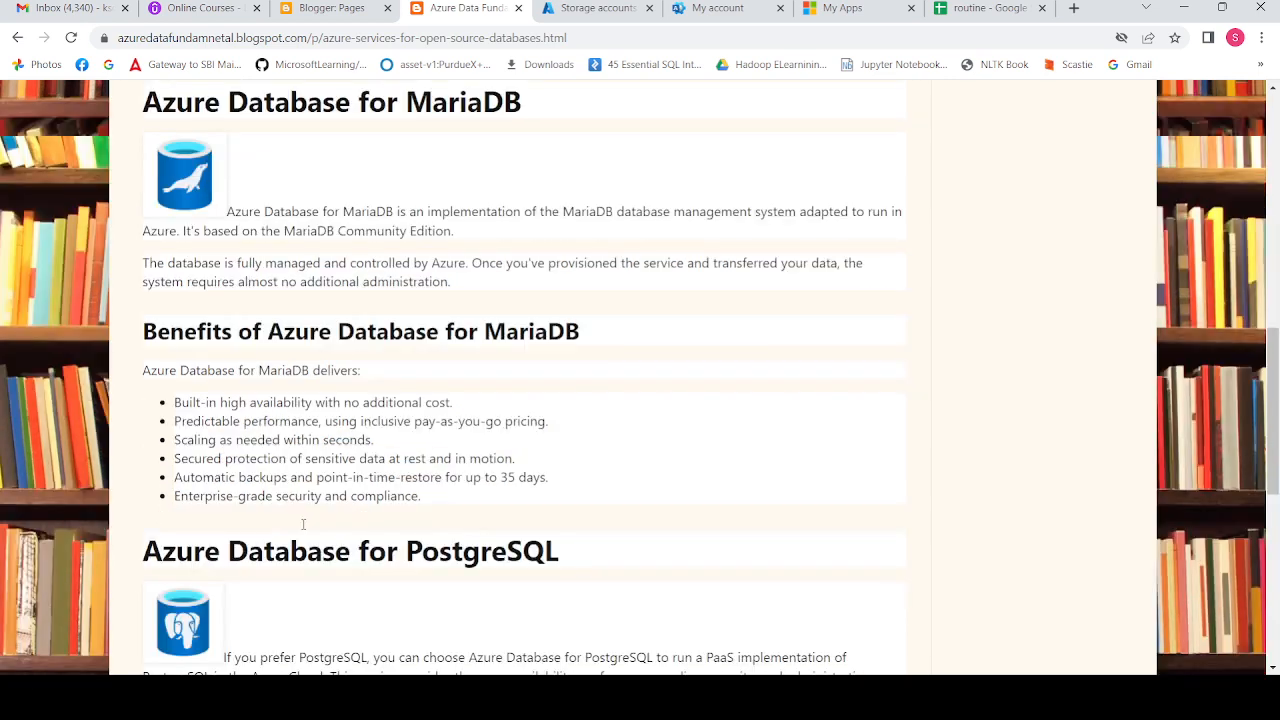
mouse_move(305, 528)
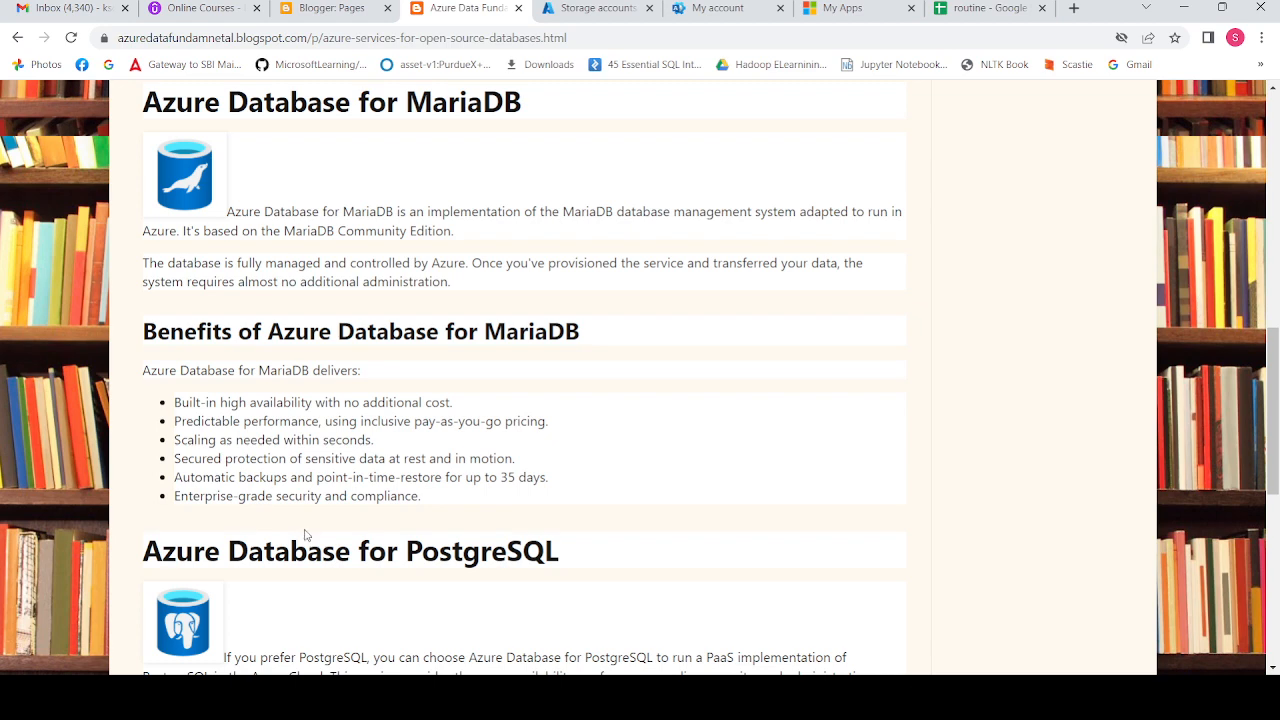
scroll("down", 3)
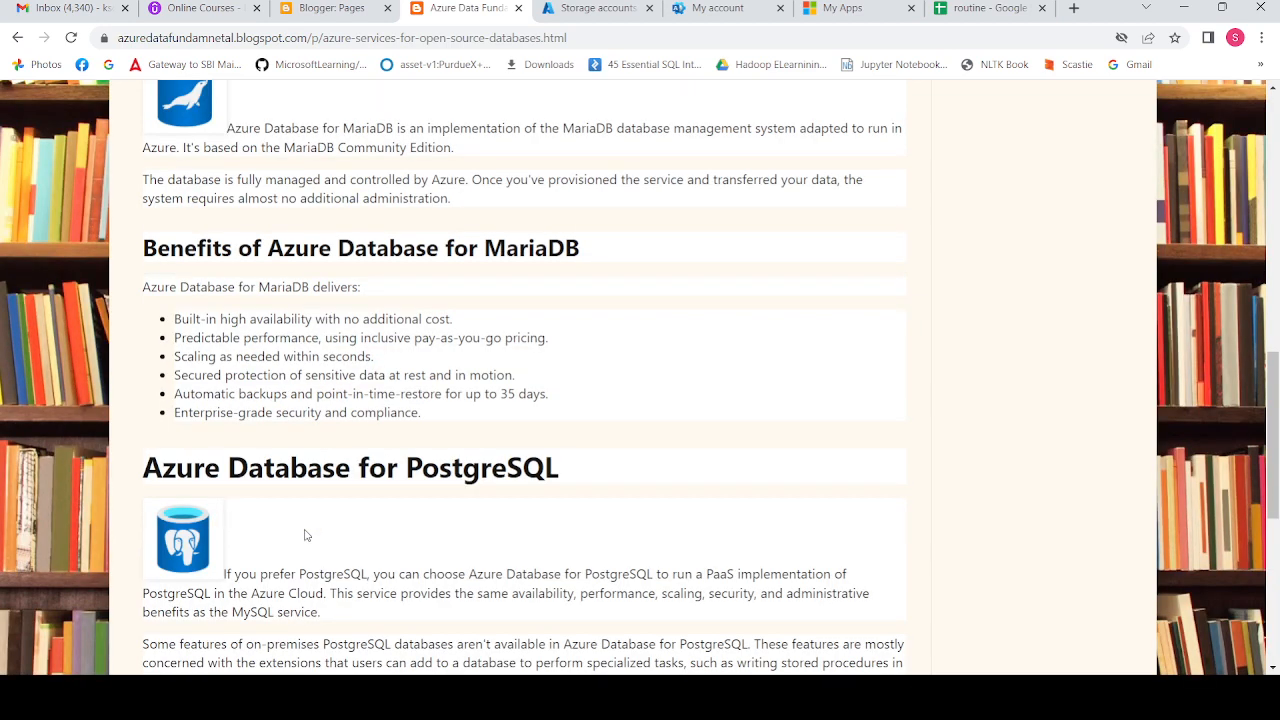